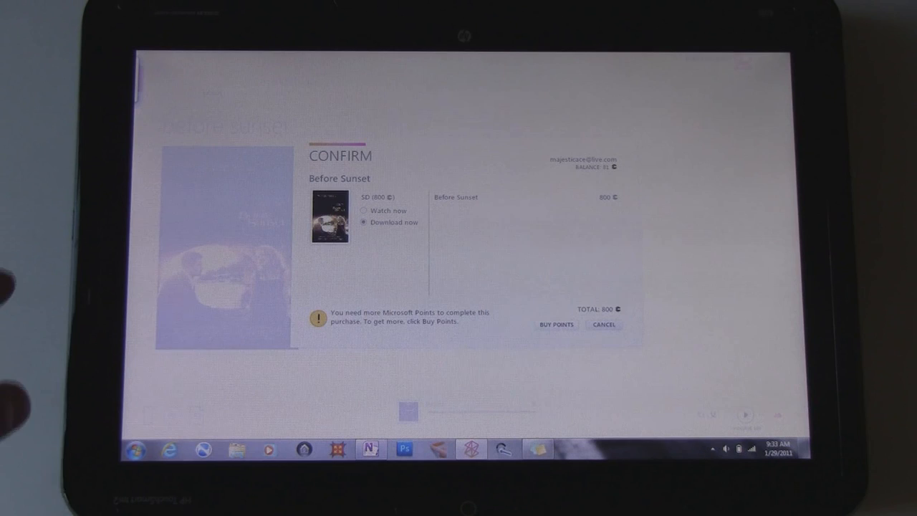
# Step: Choose Watch now, let the bandwidth test run, and confirm buying Before Sunset in SD
pyautogui.click(363, 209)
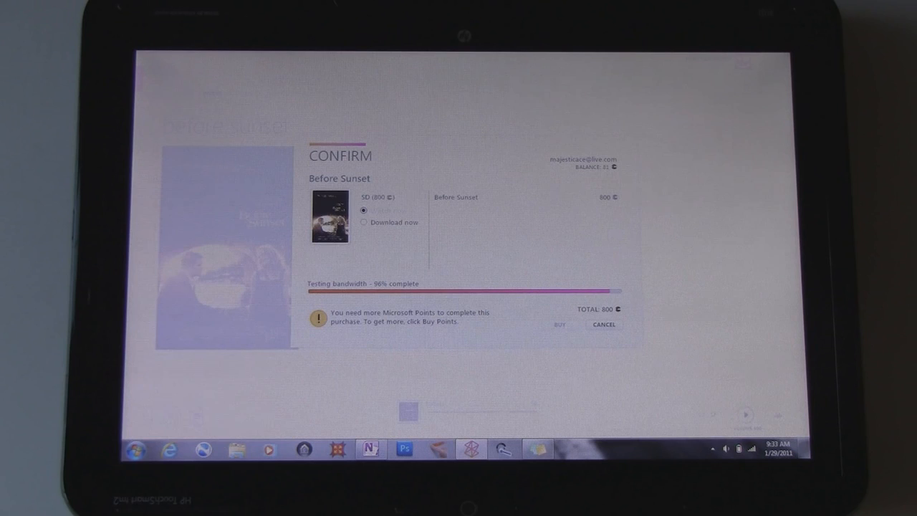
pyautogui.click(558, 324)
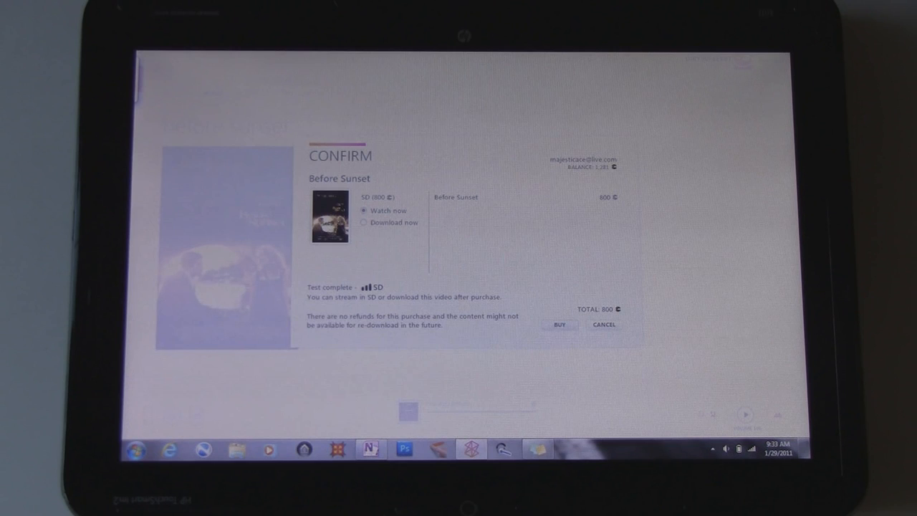
pyautogui.click(559, 324)
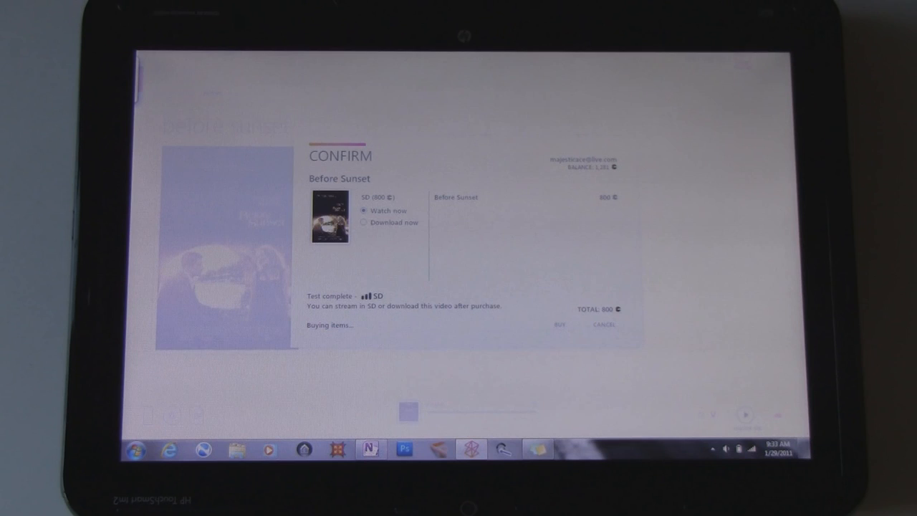
pyautogui.click(559, 323)
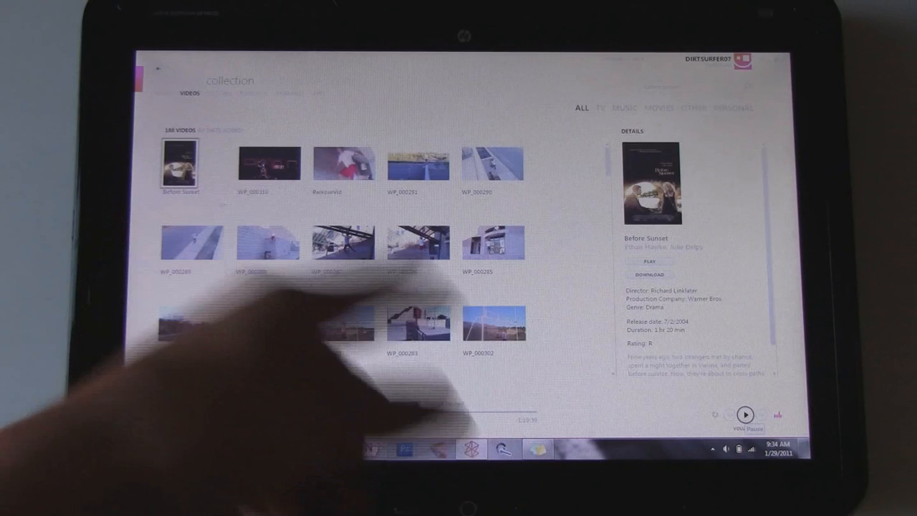
# Step: Switch from the video collection to the Videos marketplace
pyautogui.click(647, 275)
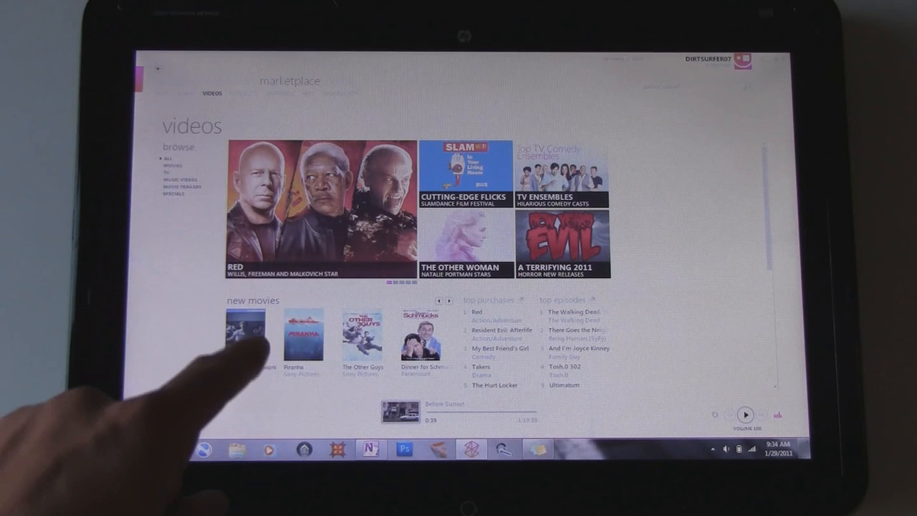
# Step: Select Dinner for Schmucks from New Movies to start renting it
pyautogui.click(246, 332)
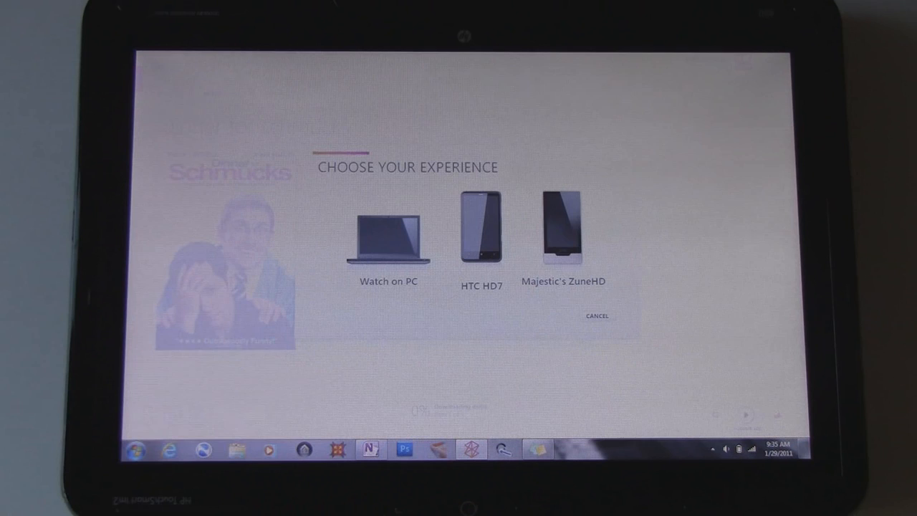
# Step: Pick the HTC HD7 as the device for the Dinner for Schmucks SD rental
pyautogui.click(480, 229)
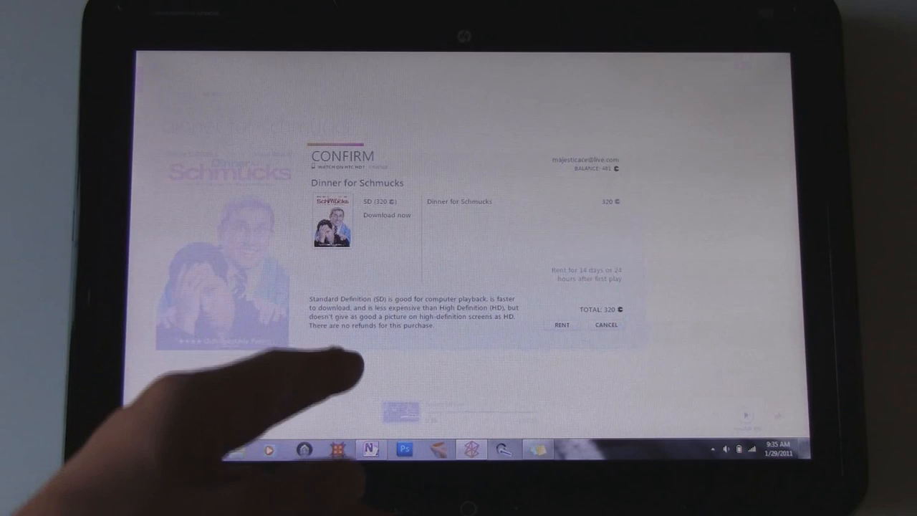
# Step: Back out of the rental confirmation after the not-enough-points notice to the device choice
pyautogui.click(561, 324)
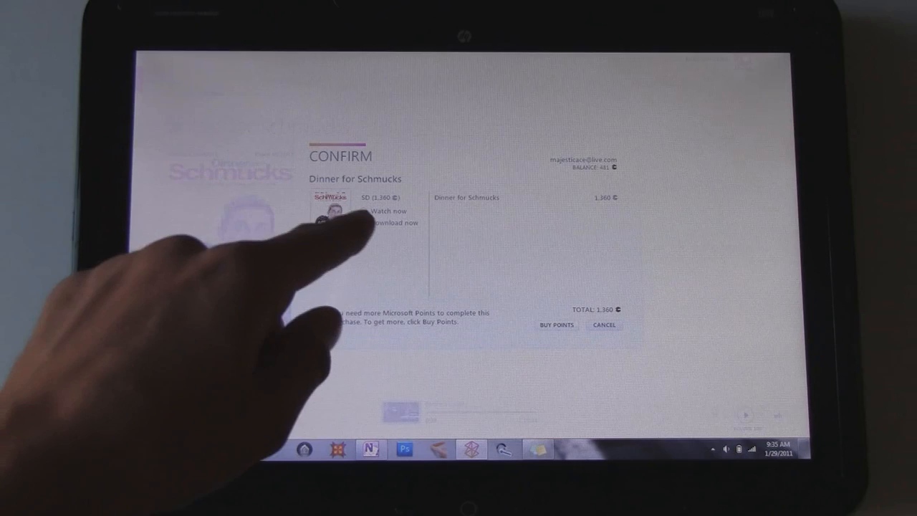
pyautogui.click(390, 210)
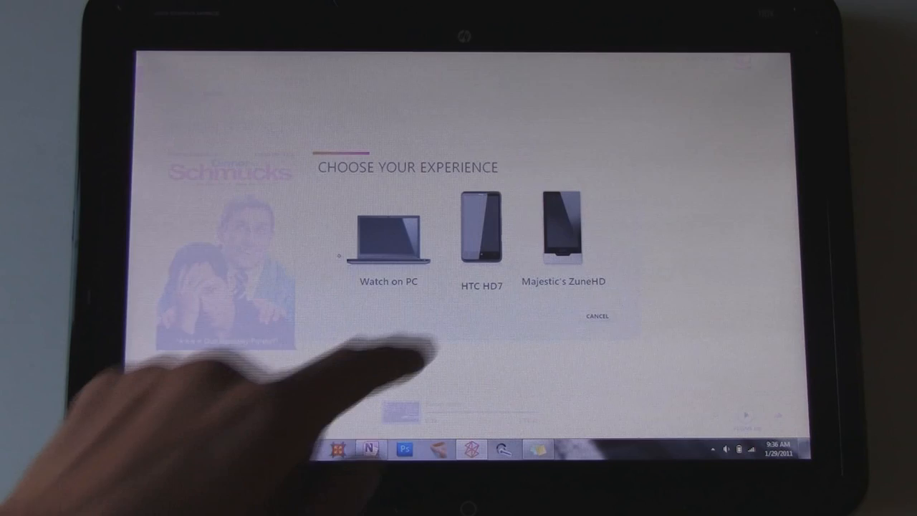
# Step: Pick the HTC HD7 again and confirm renting Dinner for Schmucks in SD as a download
pyautogui.click(388, 241)
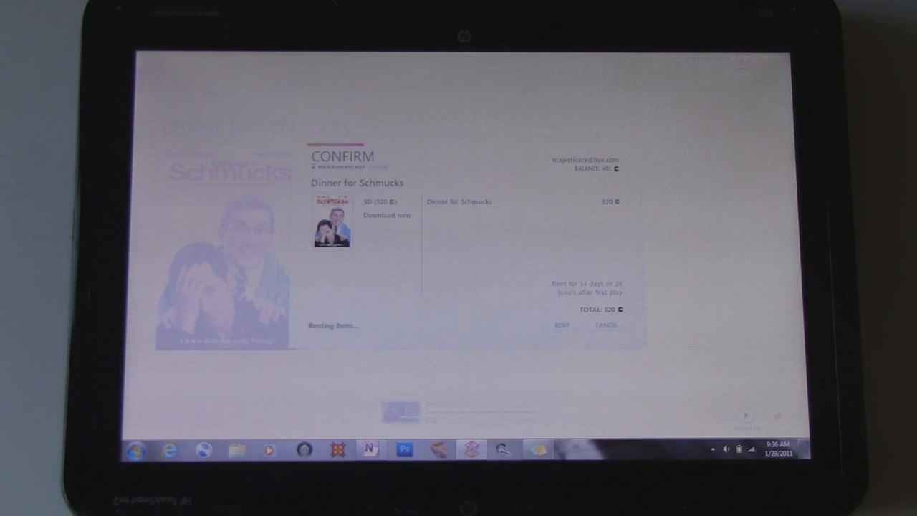
pyautogui.click(561, 323)
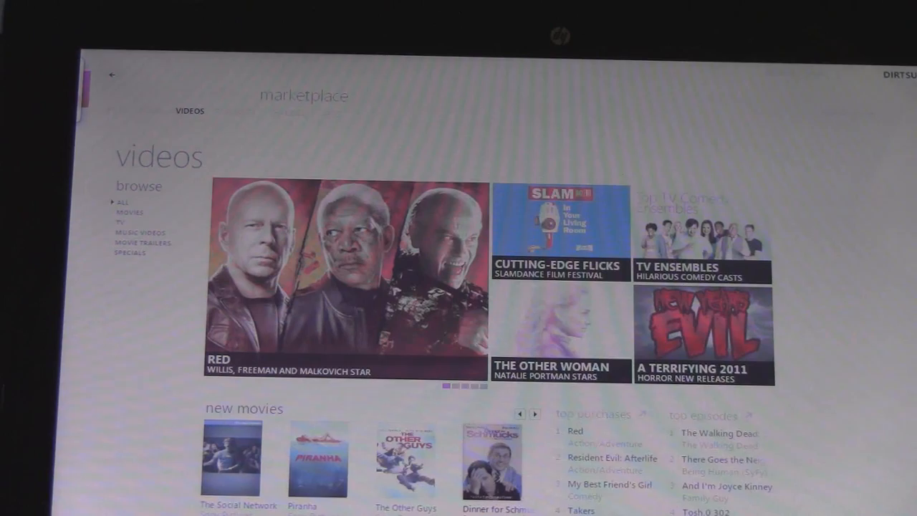
pyautogui.click(451, 387)
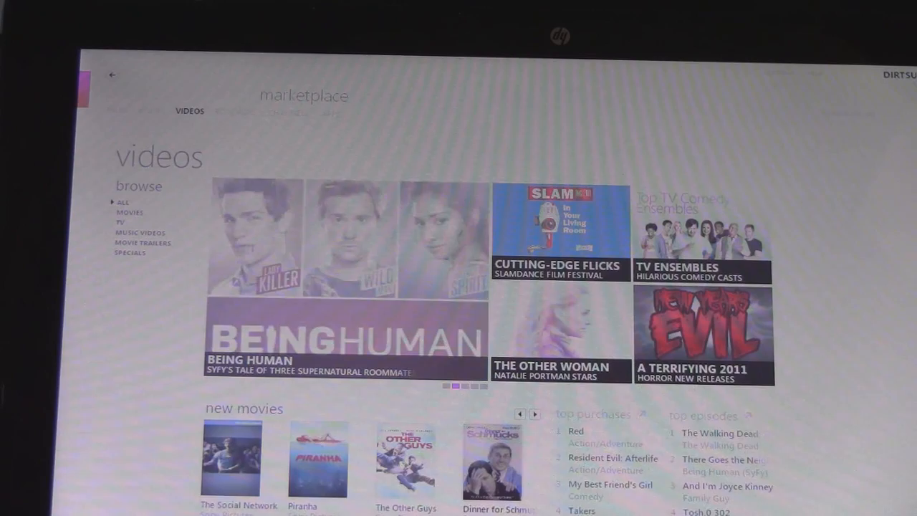
pyautogui.click(232, 459)
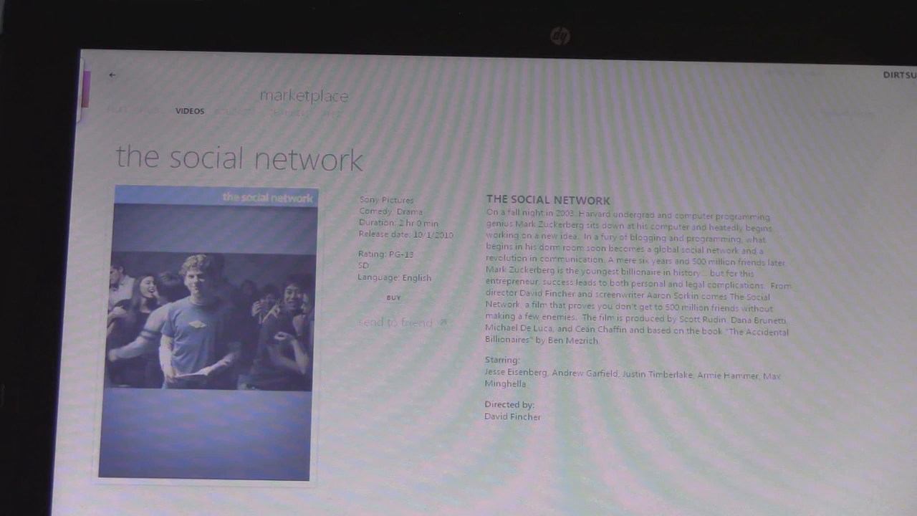
pyautogui.click(112, 75)
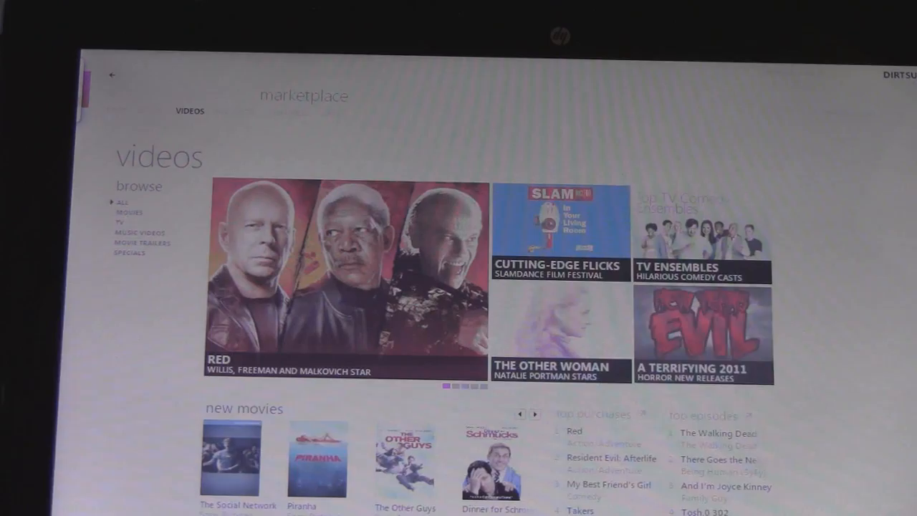